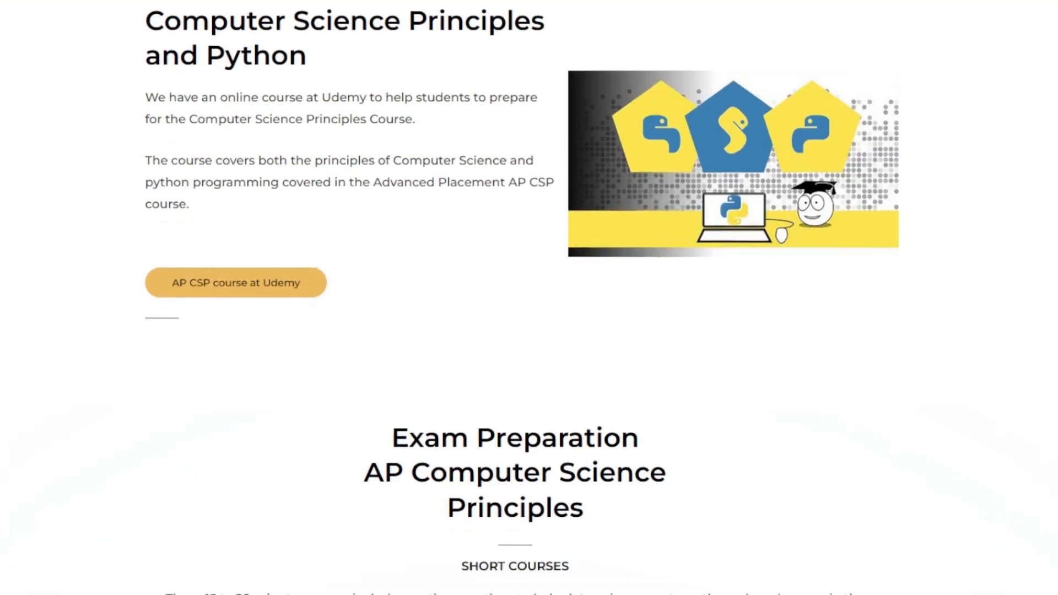
{"action": "scroll", "scroll_direction": "down", "scroll_amount": 3}
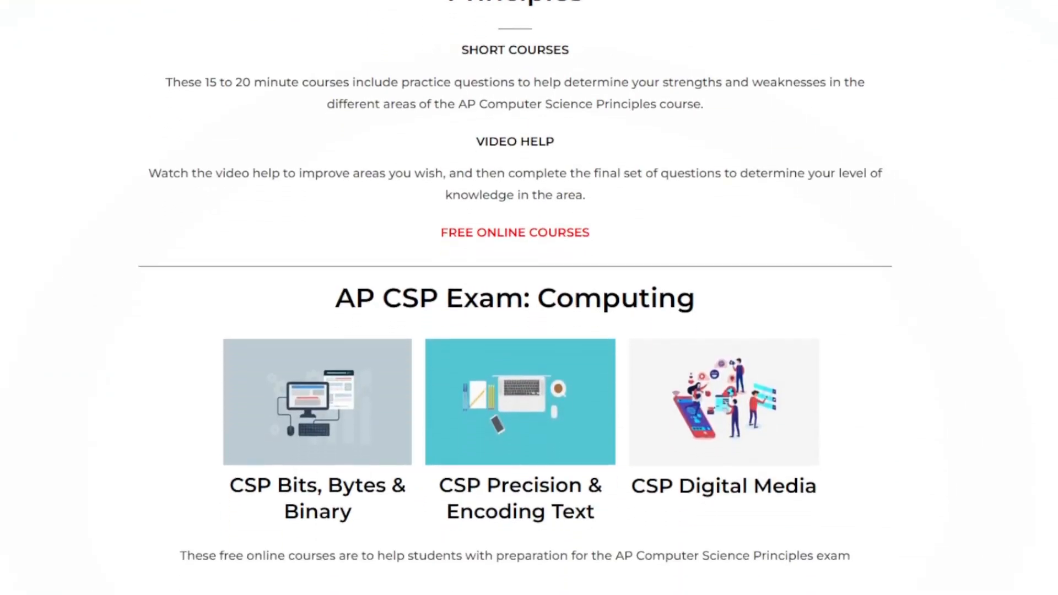
{"action": "scroll", "scroll_direction": "down", "scroll_amount": 3}
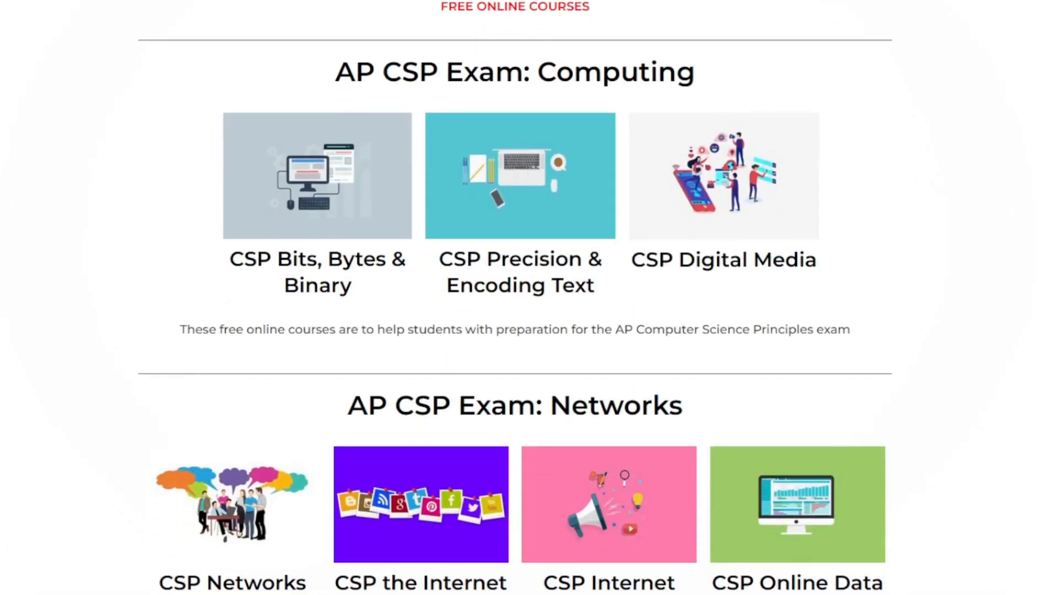